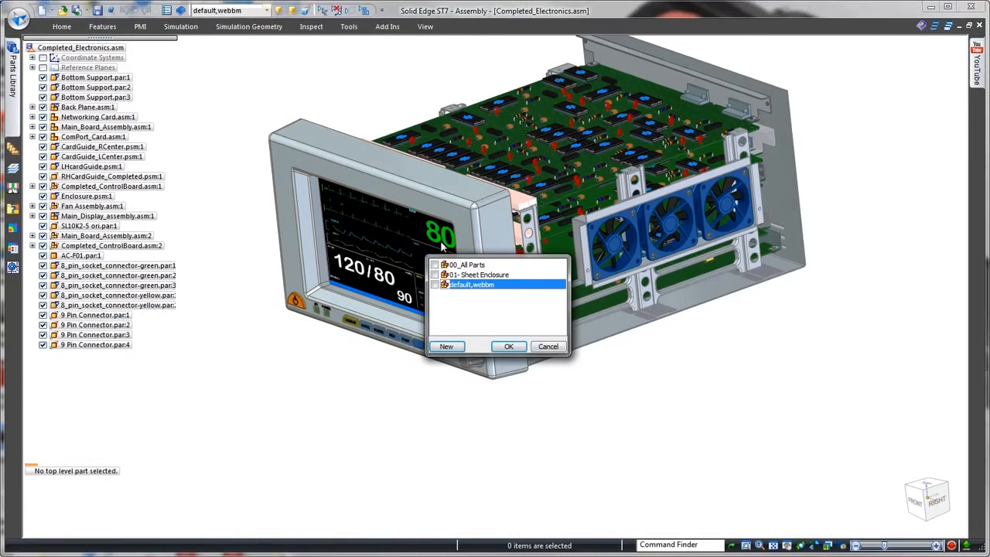
Step: Apply the '01- Sheet Enclosure' display configuration to show mainly the enclosure and fans
left_click(508, 346)
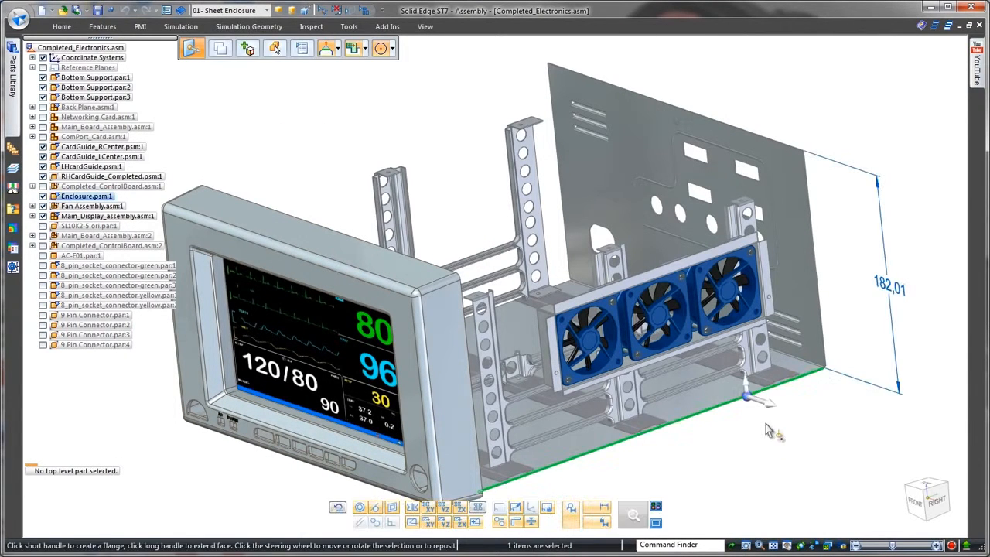
mouse_move(573, 290)
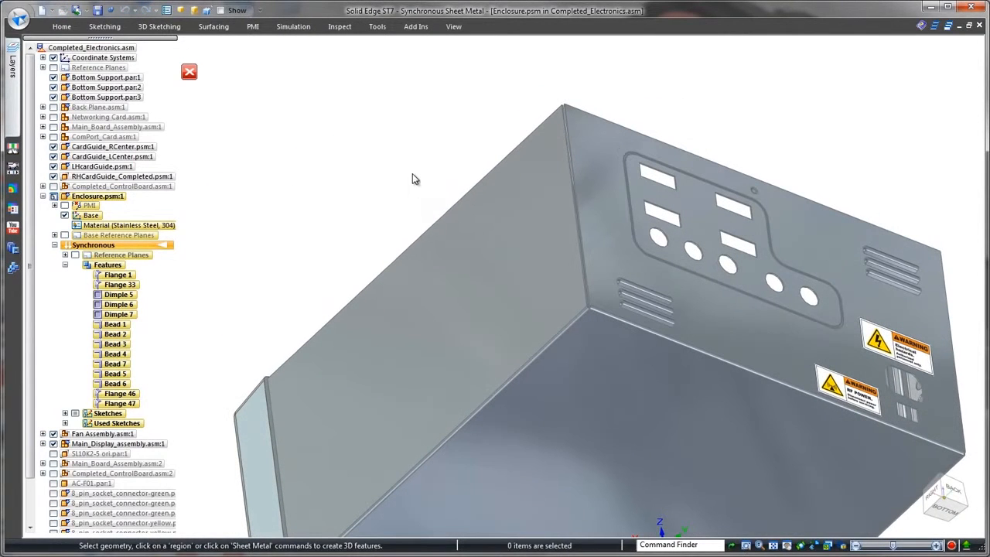
Step: Close two 2-bend corners on the enclosure flanges, creating Close Corner 2 and Close Corner 3
left_click(602, 313)
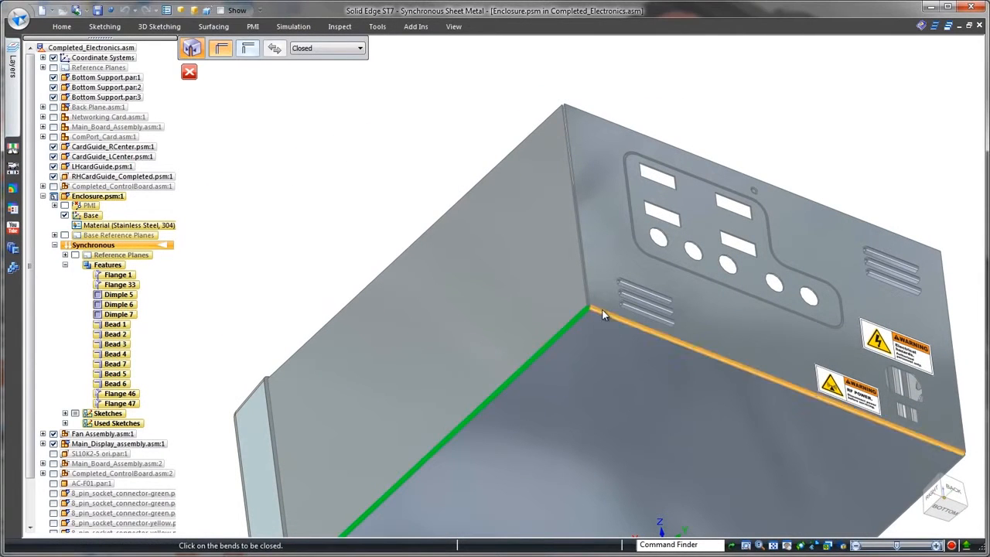
left_click(358, 48)
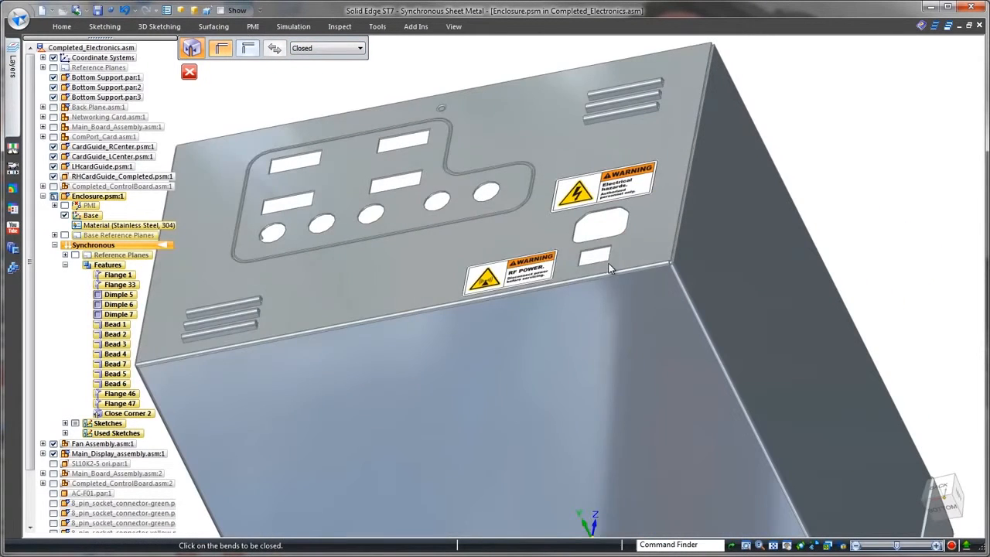
left_click(611, 267)
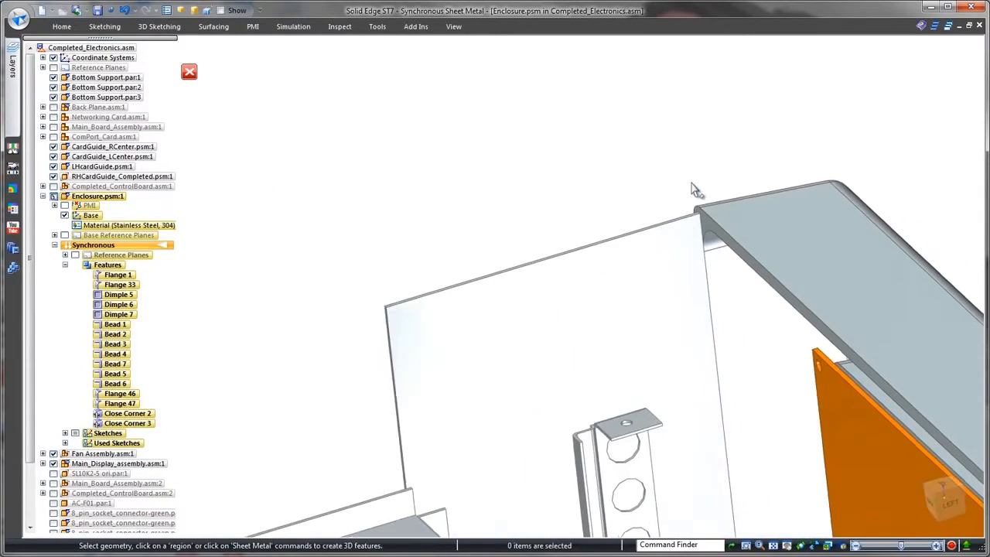
Step: Add Flange 48 on the wall's top edge, with a slot and hole forming a keyhole
left_click(526, 232)
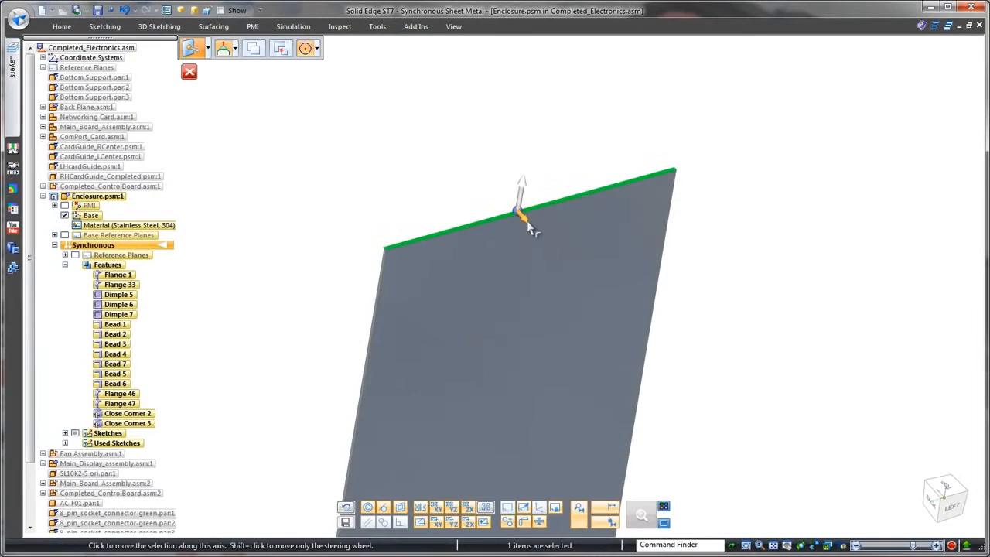
left_click(310, 48)
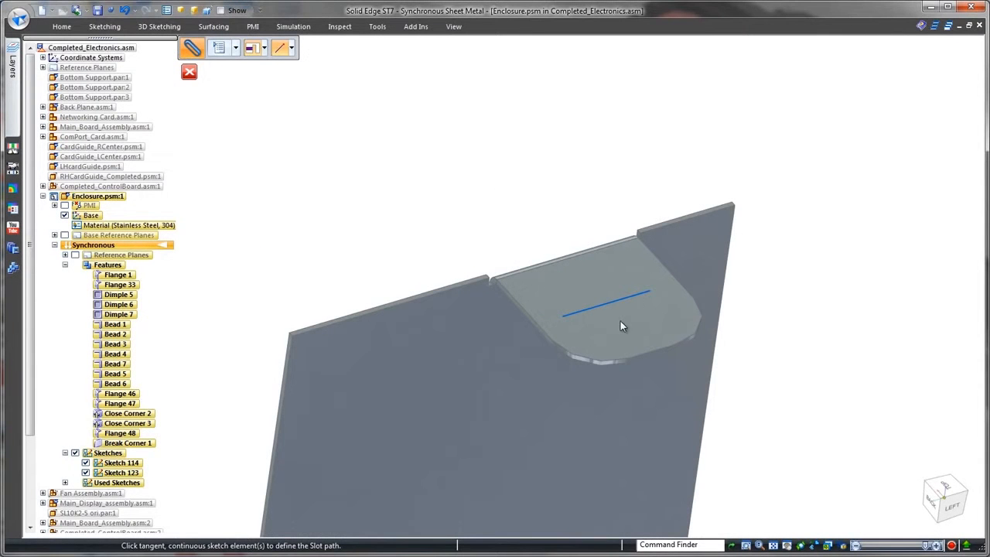
left_click(604, 313)
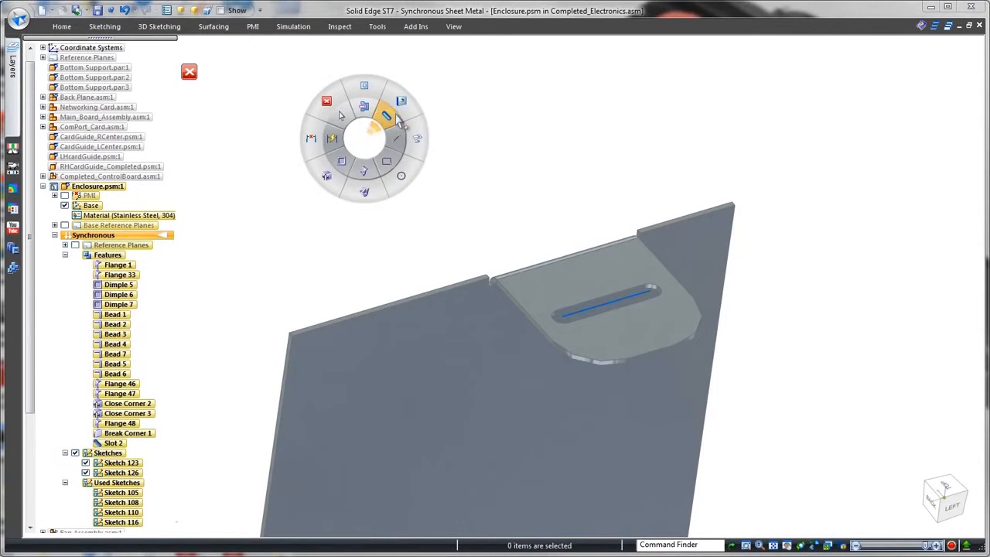
left_click(384, 120)
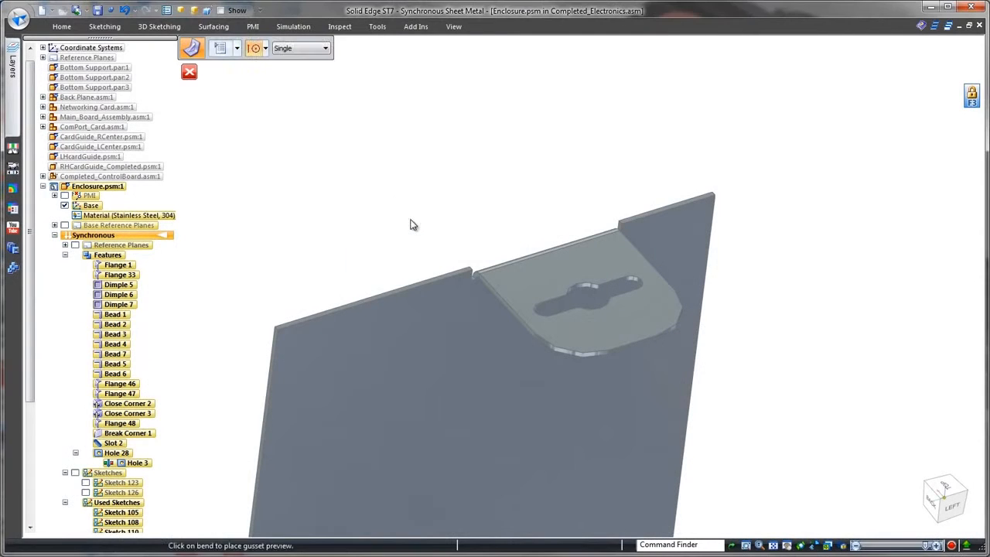
Step: Add a Fit-patterned gusset, mirror the tab to the opposite wall, and return to the assembly
left_click(324, 48)
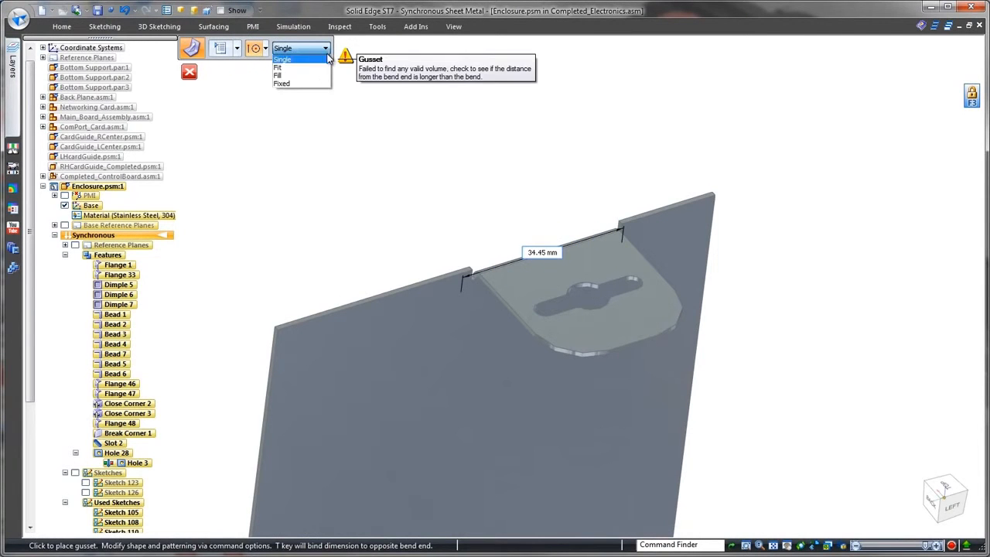
left_click(277, 66)
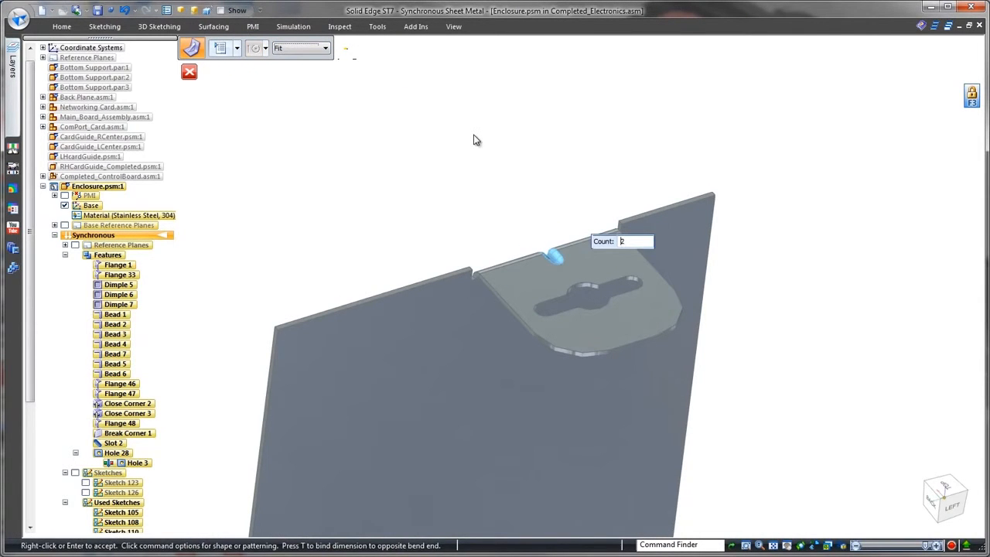
key("Return")
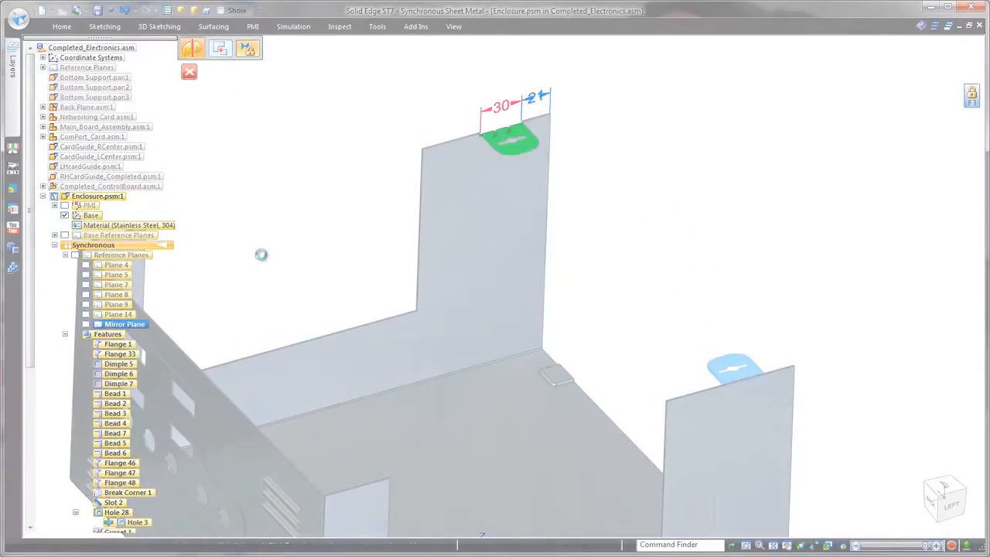
left_click(188, 72)
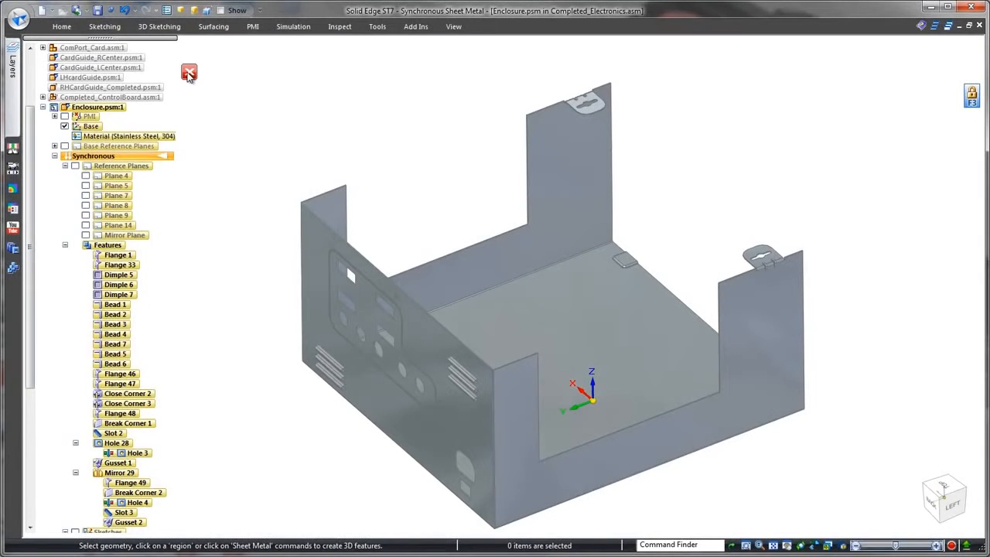
left_click(189, 72)
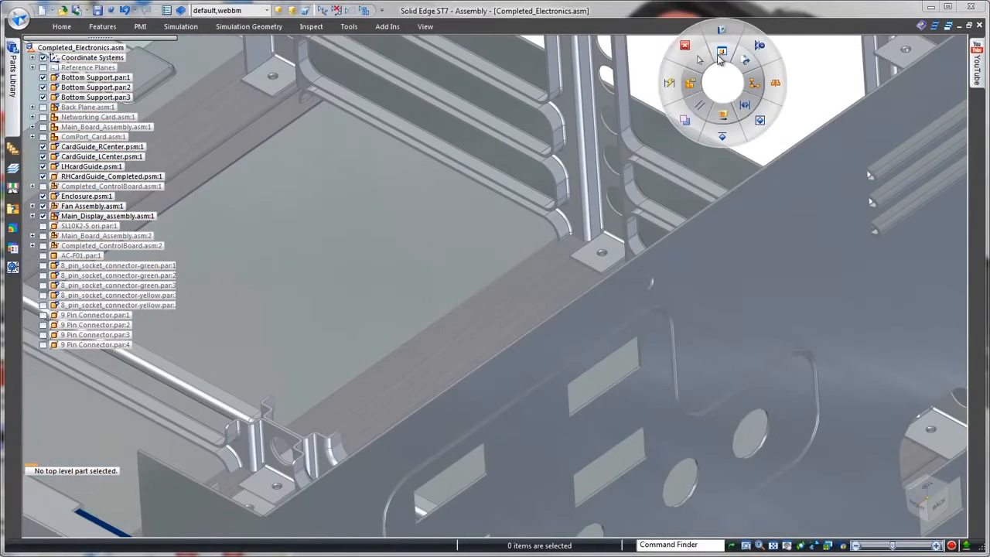
Step: Create the Lid in place with ISO Sheet Metal and Stainless Steel 304, adding a rectangular tab
left_click(722, 52)
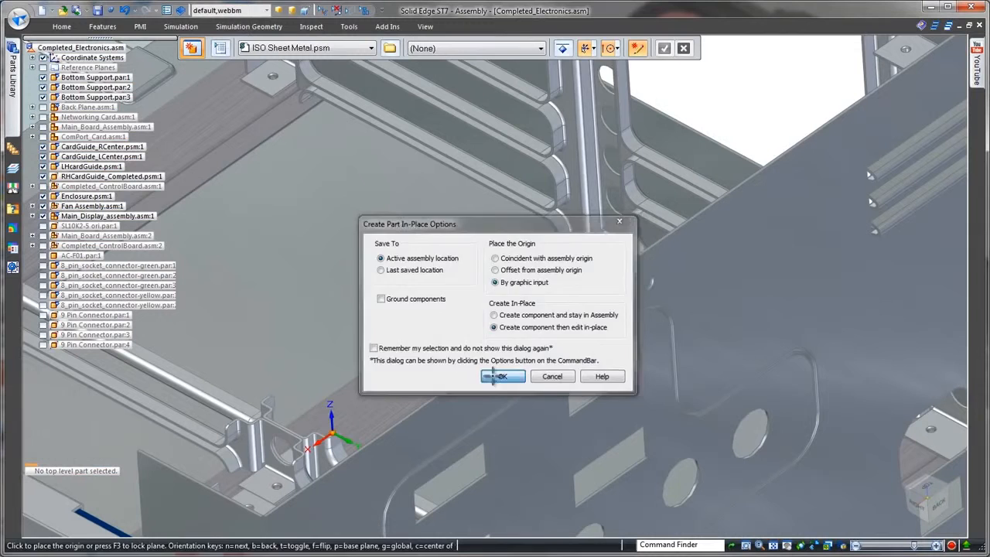
left_click(502, 376)
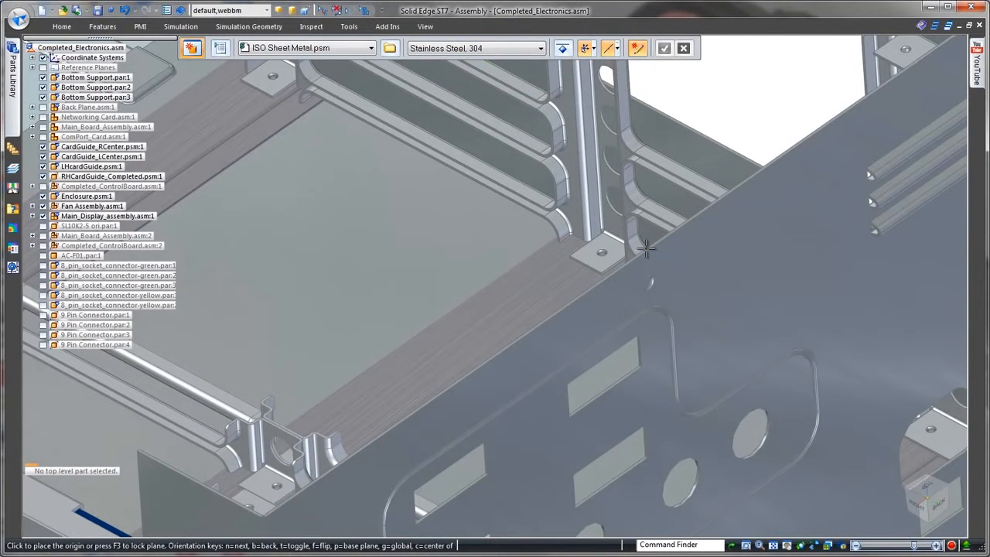
left_click(684, 48)
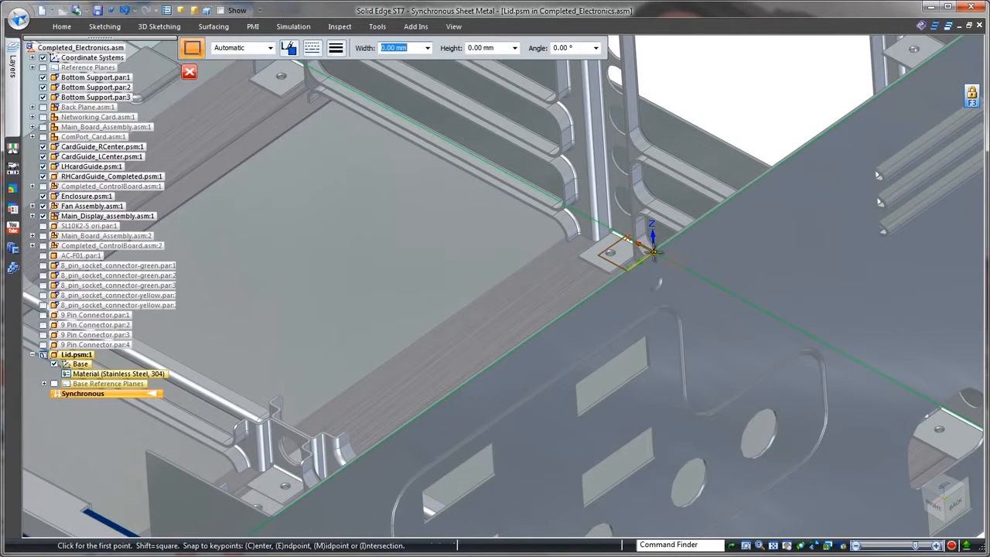
left_click(627, 256)
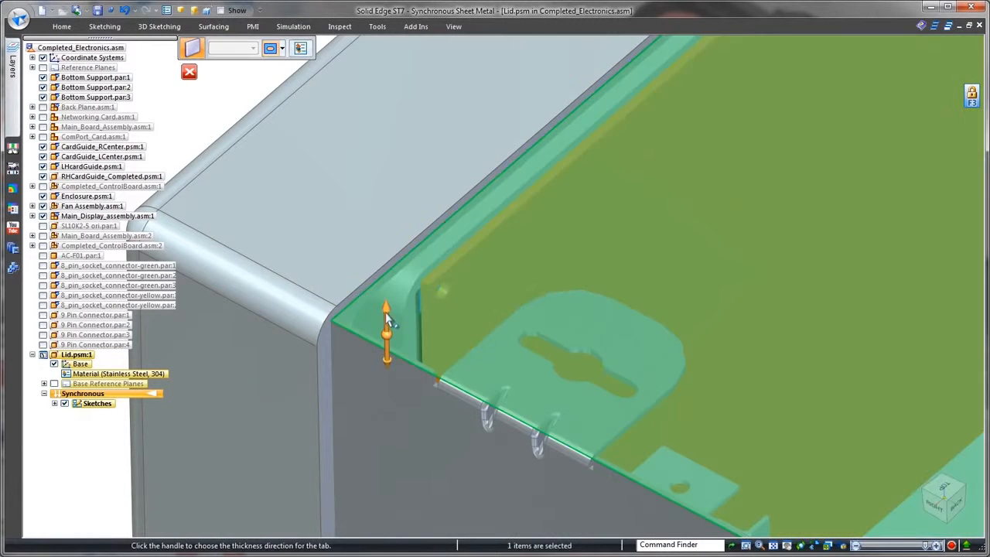
left_click(387, 310)
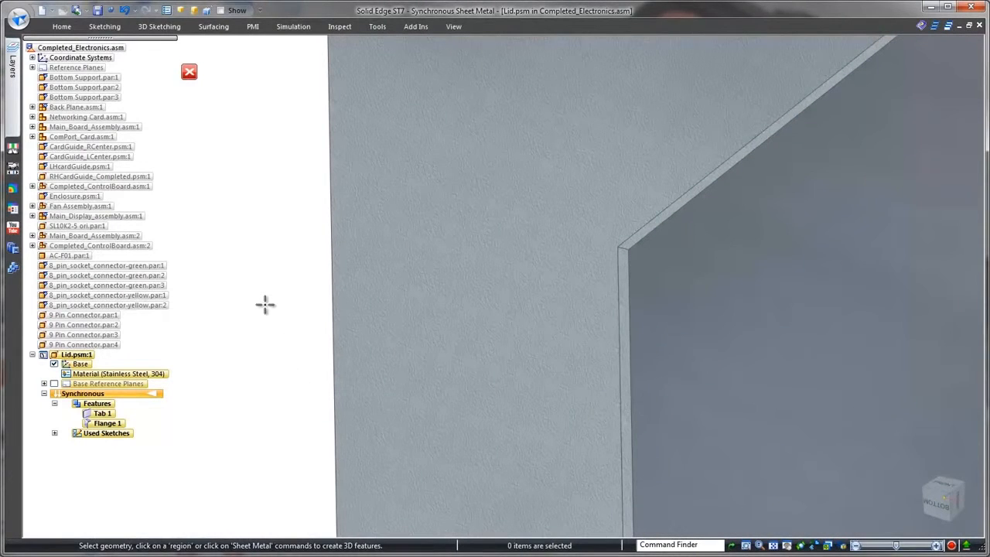
Step: Sketch a line from the lid's corner as the contour flange path
left_click(192, 47)
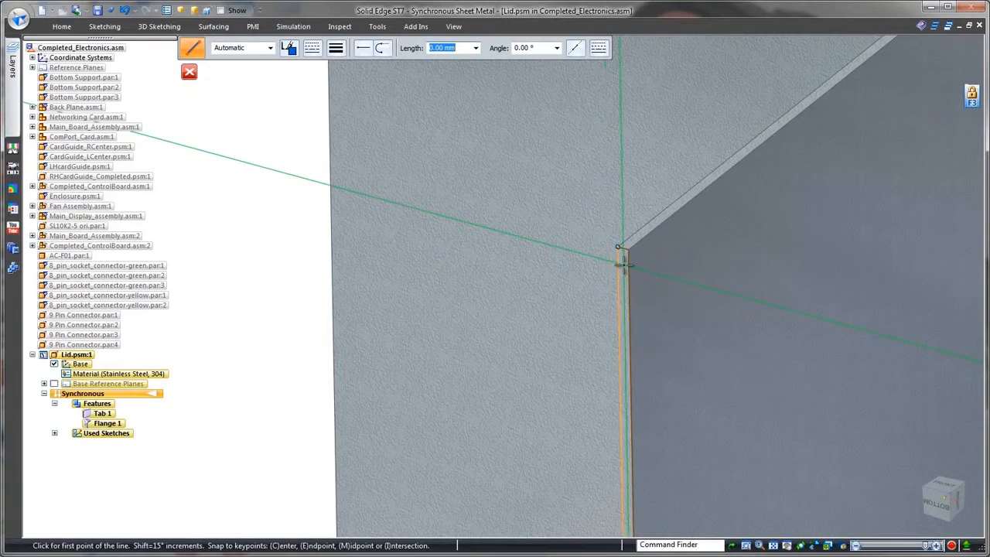
left_click(617, 247)
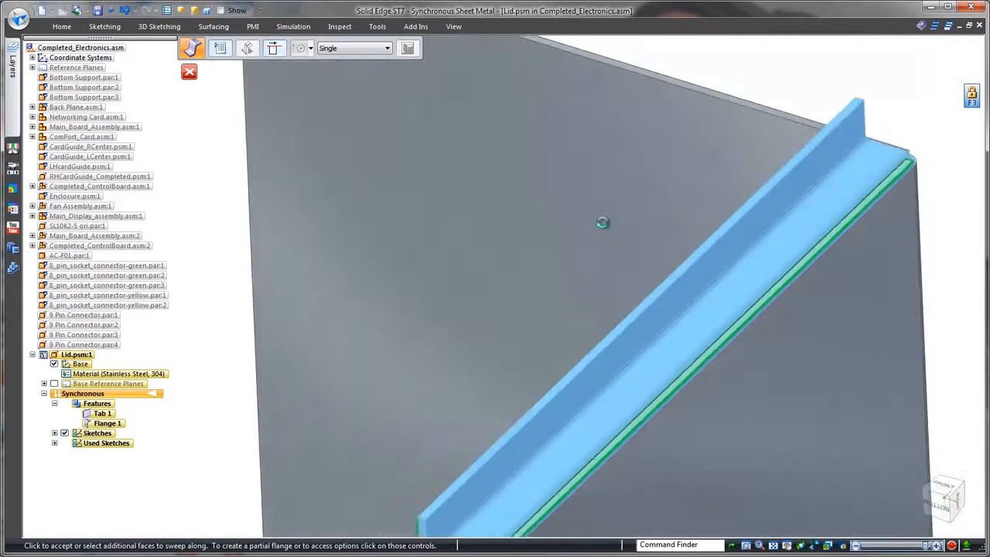
left_click_drag(603, 225, 746, 194)
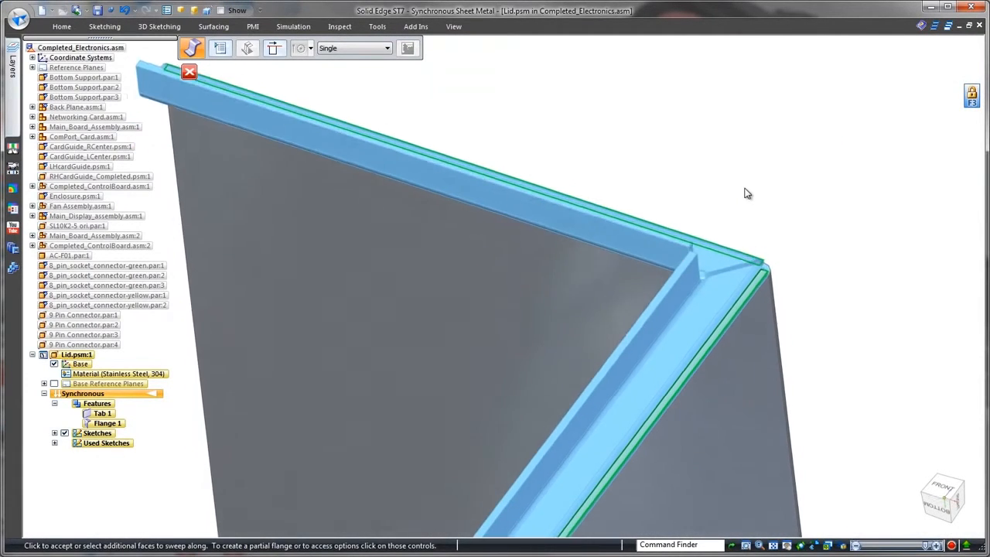
Step: Set Close Corner with Closed treatment, then edit the top bend edge's radius
left_click(408, 47)
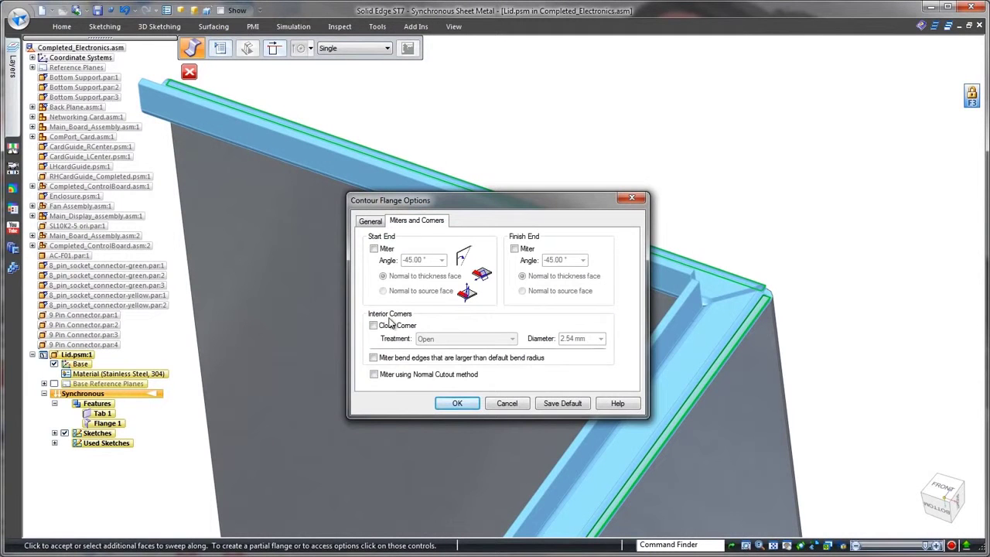
left_click(374, 325)
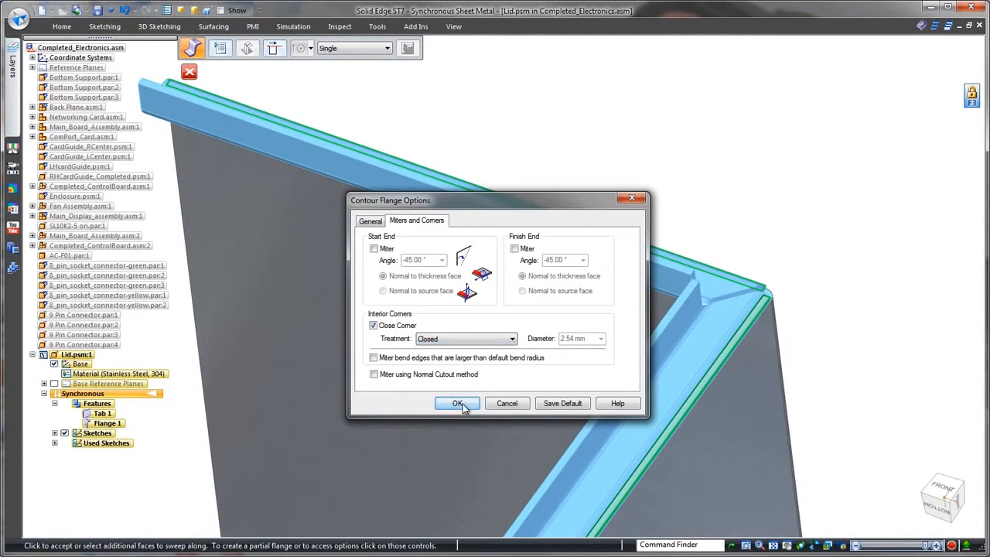
left_click(457, 403)
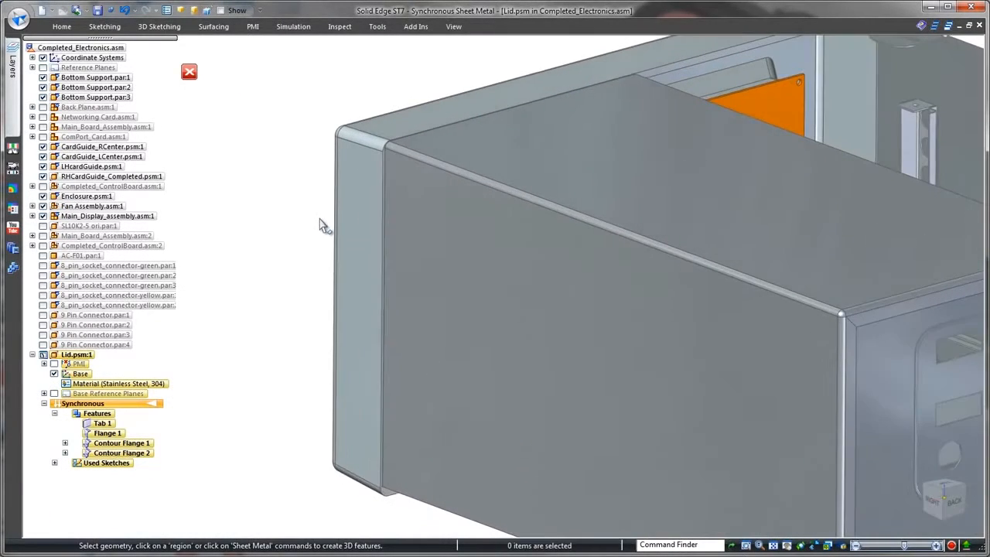
left_click(596, 232)
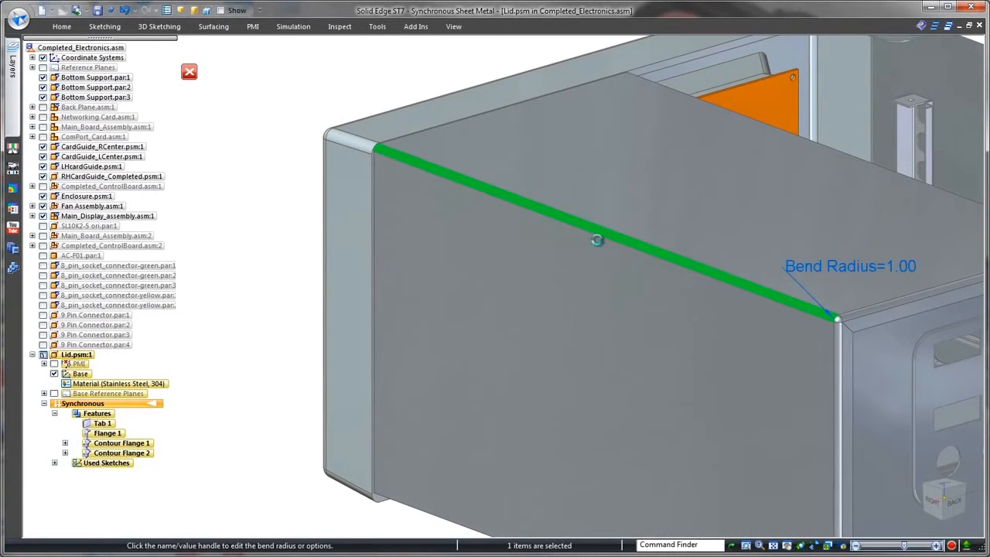
left_click(850, 266)
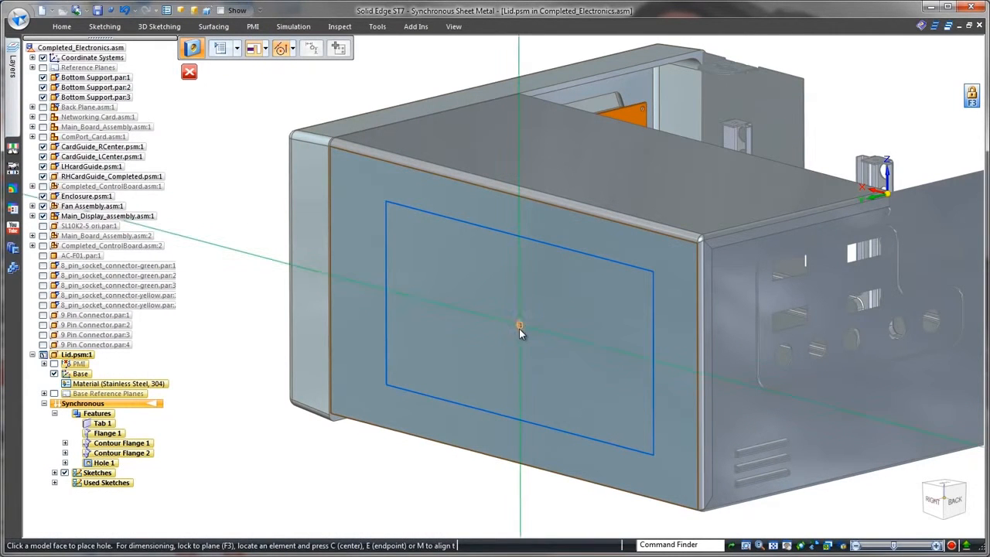
Step: Place a hole on the lid's side face and pick the plane beneath the flange lip
left_click(519, 325)
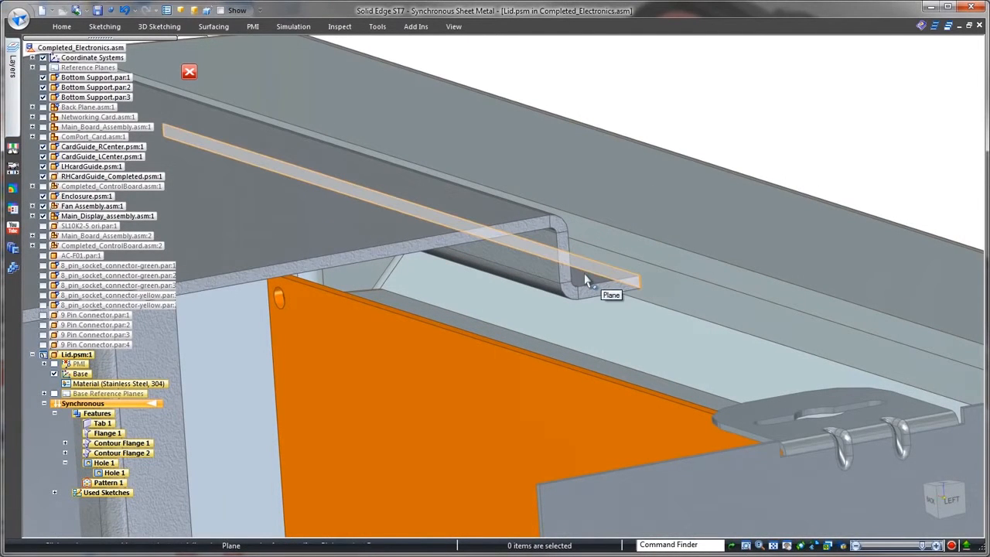
left_click(586, 278)
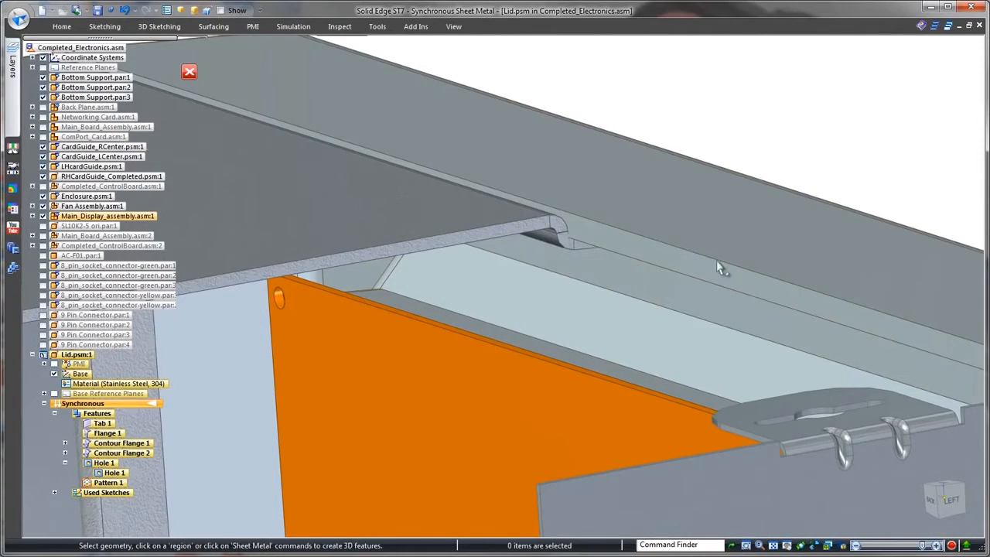
left_click(62, 26)
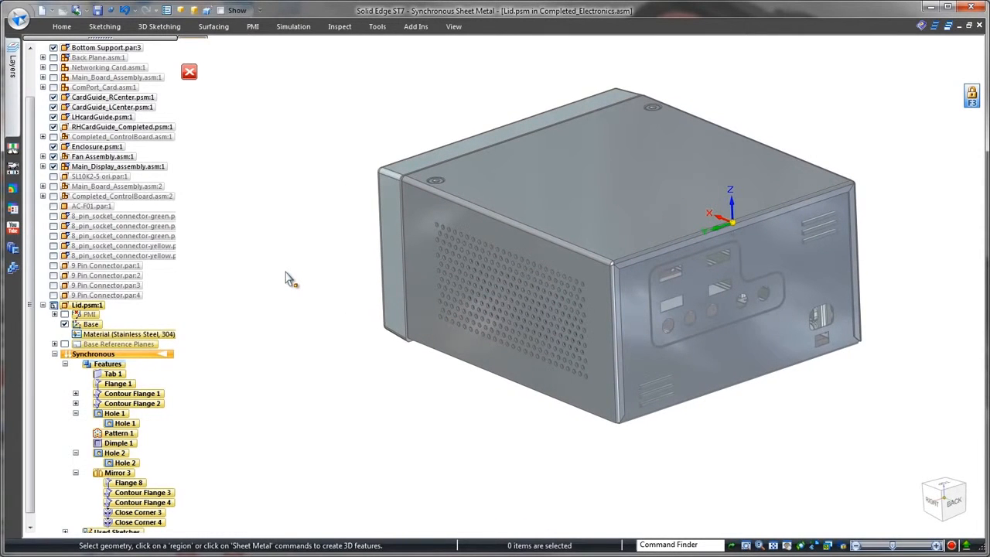
Step: Show only the Lid and review its bend sequence in the Bend Table
left_click(62, 27)
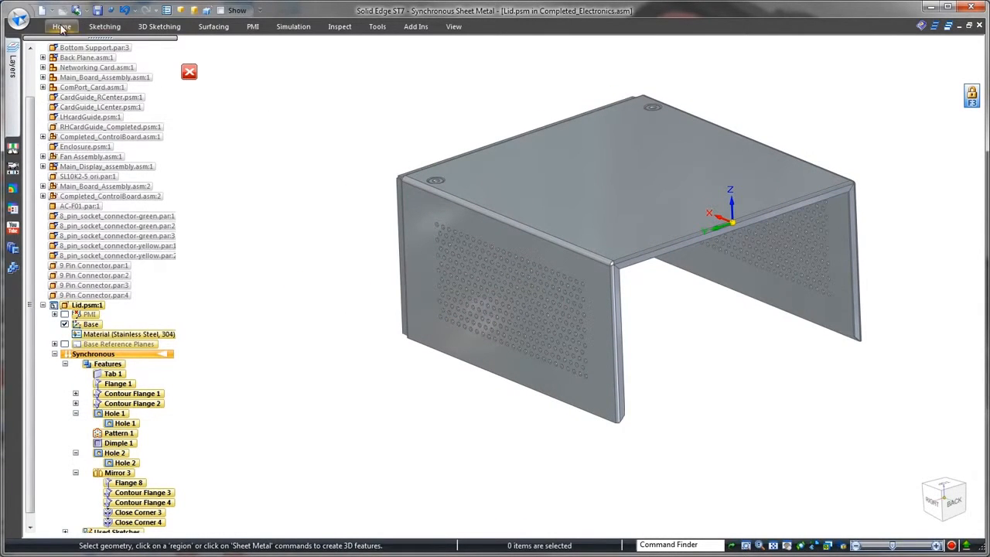
left_click(378, 26)
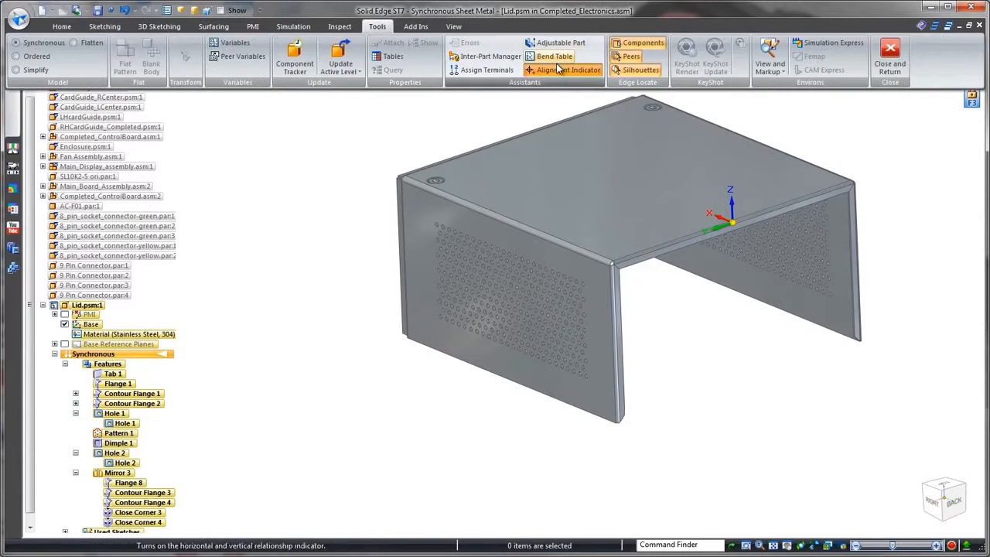
mouse_move(554, 56)
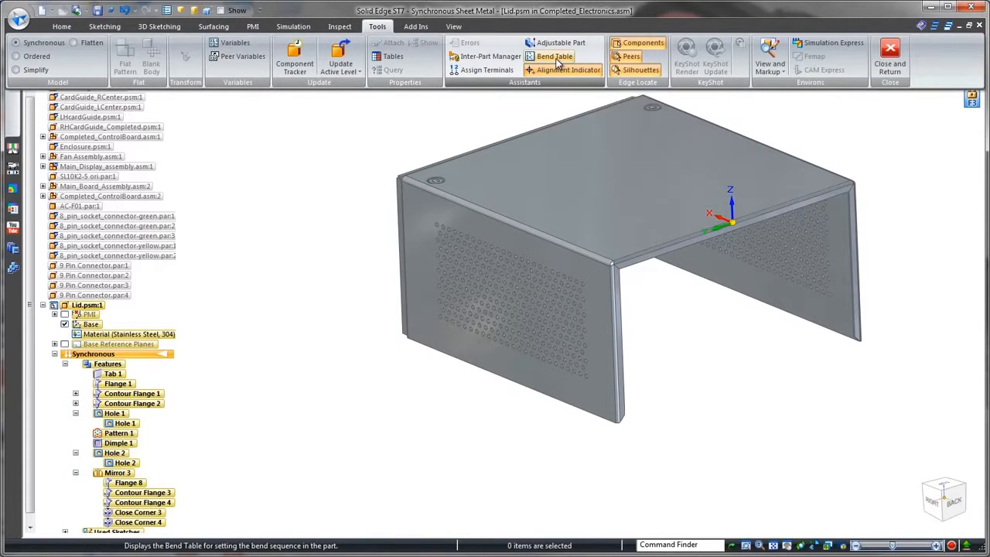
left_click(554, 55)
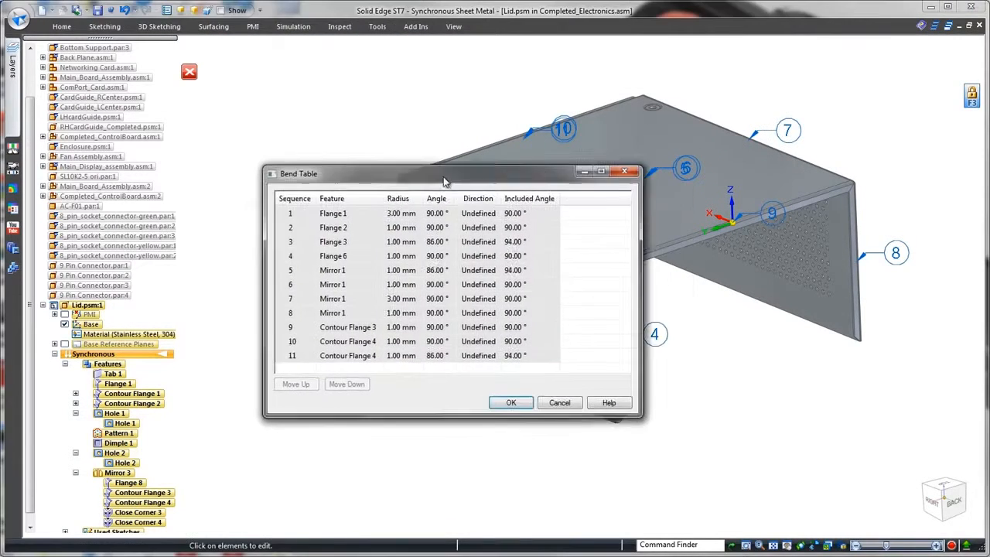
left_click(511, 402)
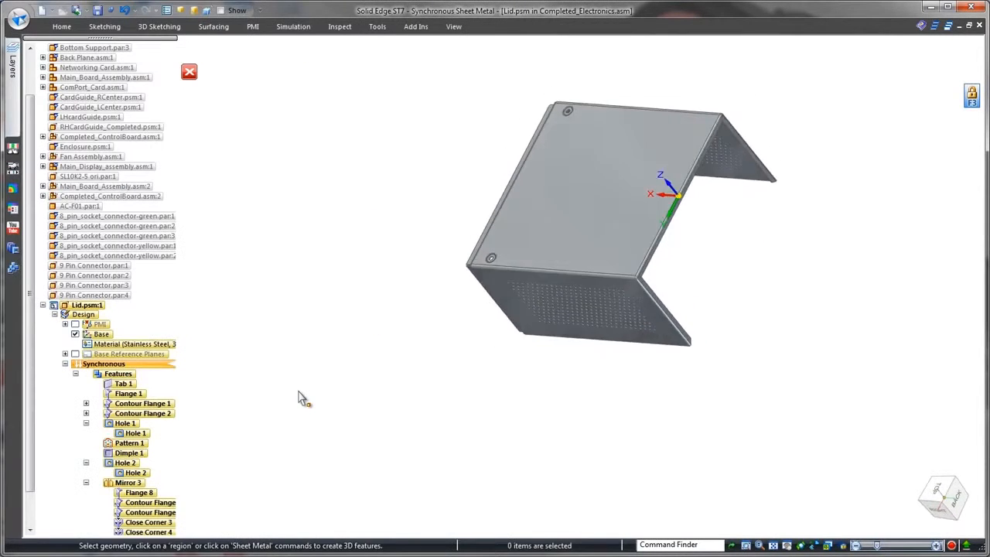
left_click(49, 10)
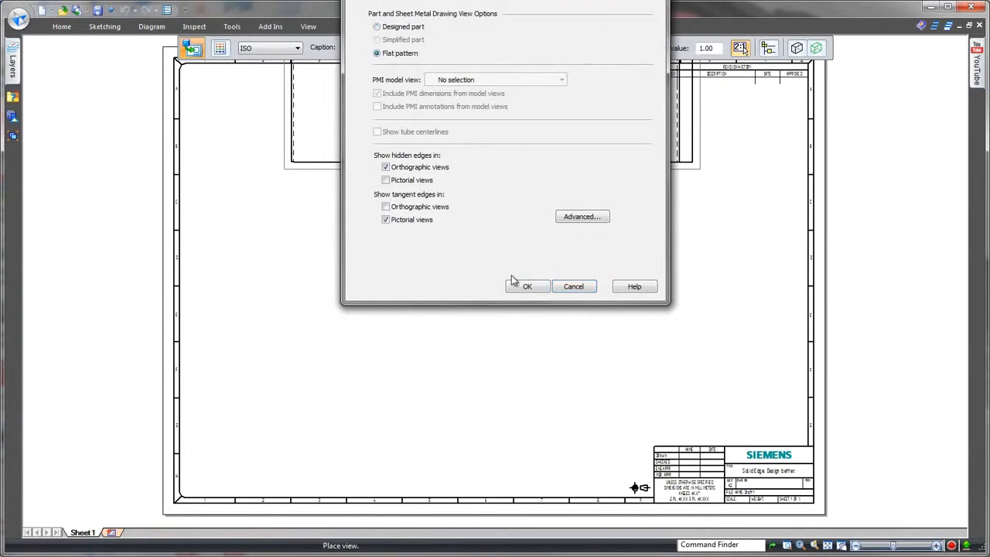
Step: Place the Lid's flat-pattern view, with a Normal bend table listing its eleven bends above
left_click(527, 286)
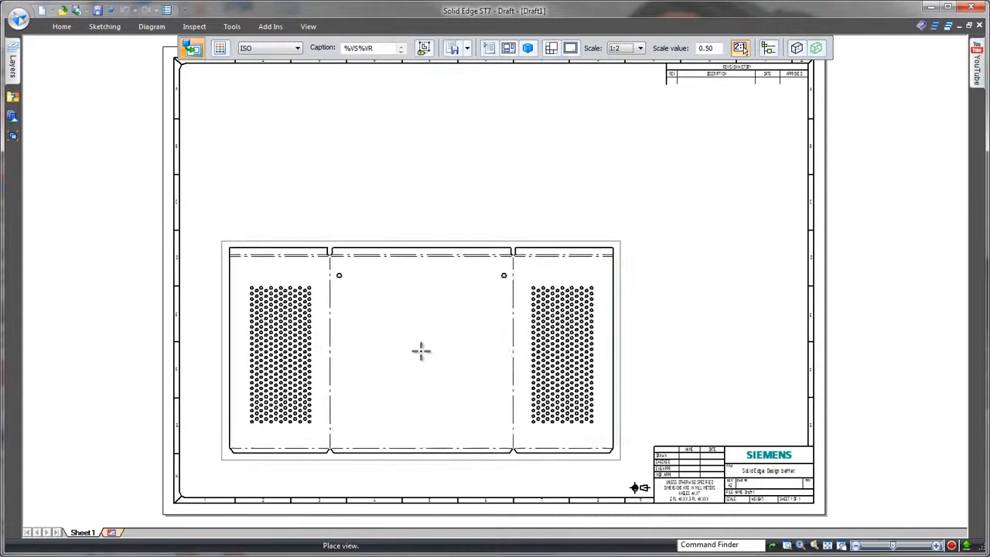
left_click(422, 351)
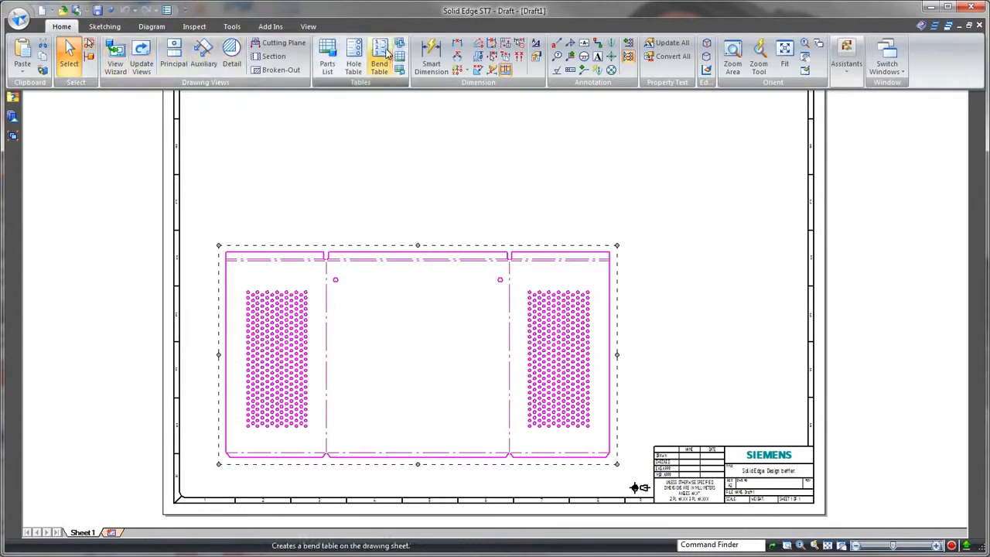
left_click(379, 54)
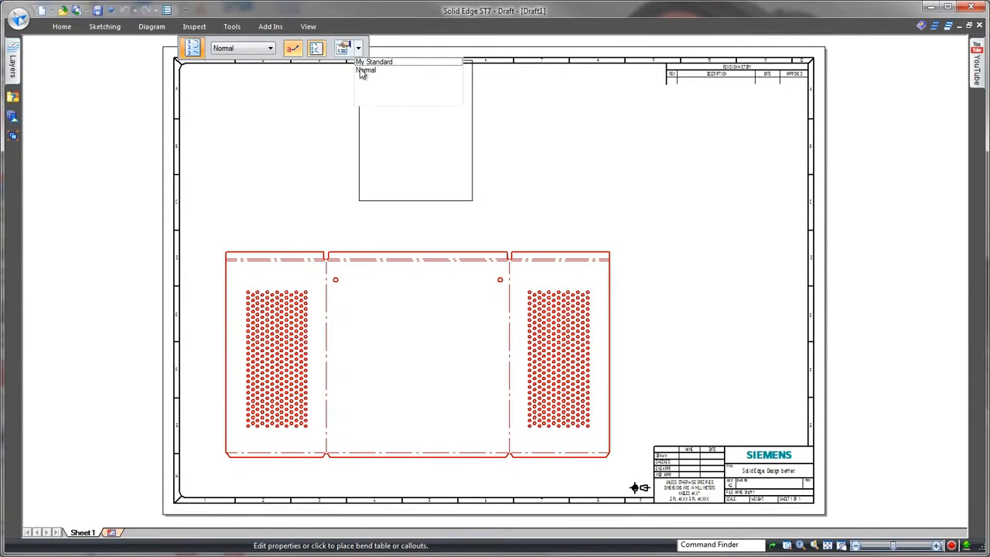
left_click(373, 61)
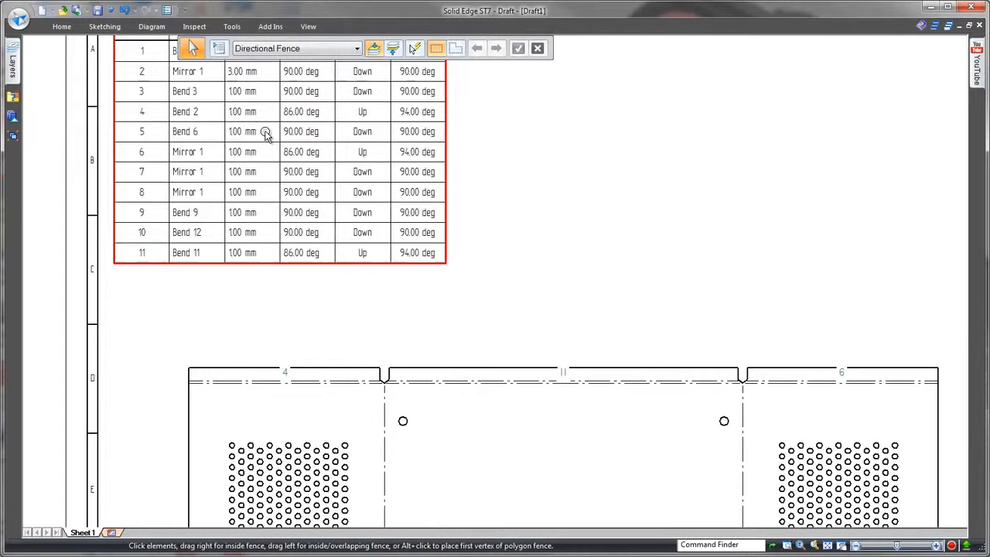